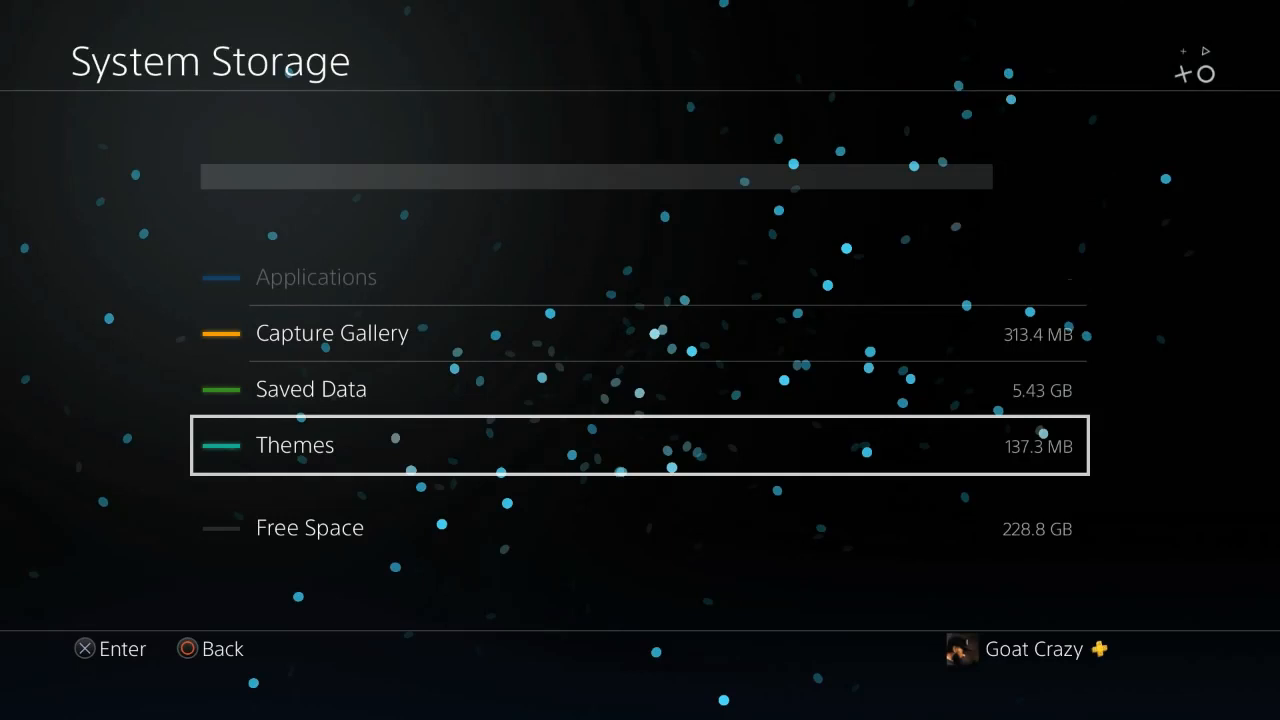
Leave System Storage and enter Account Management, where Sign Out heads the list
click(312, 388)
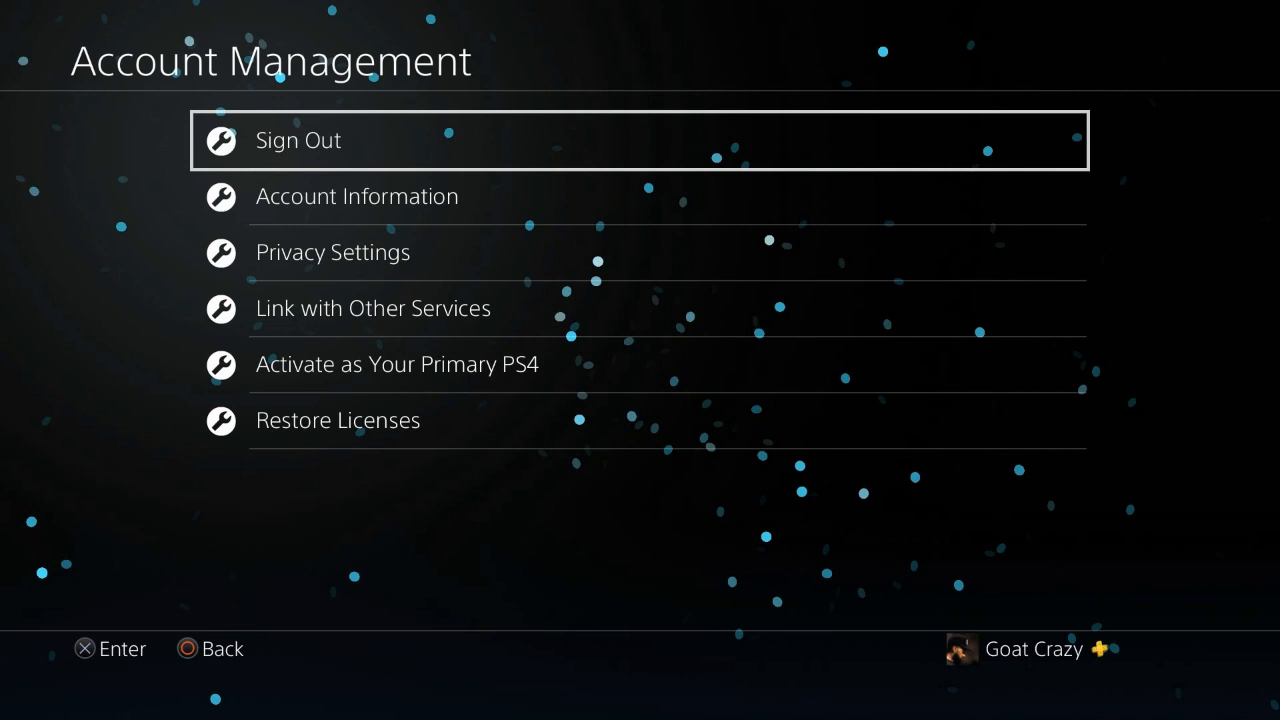
Show the System Storage overview with usage by category and free space
click(296, 140)
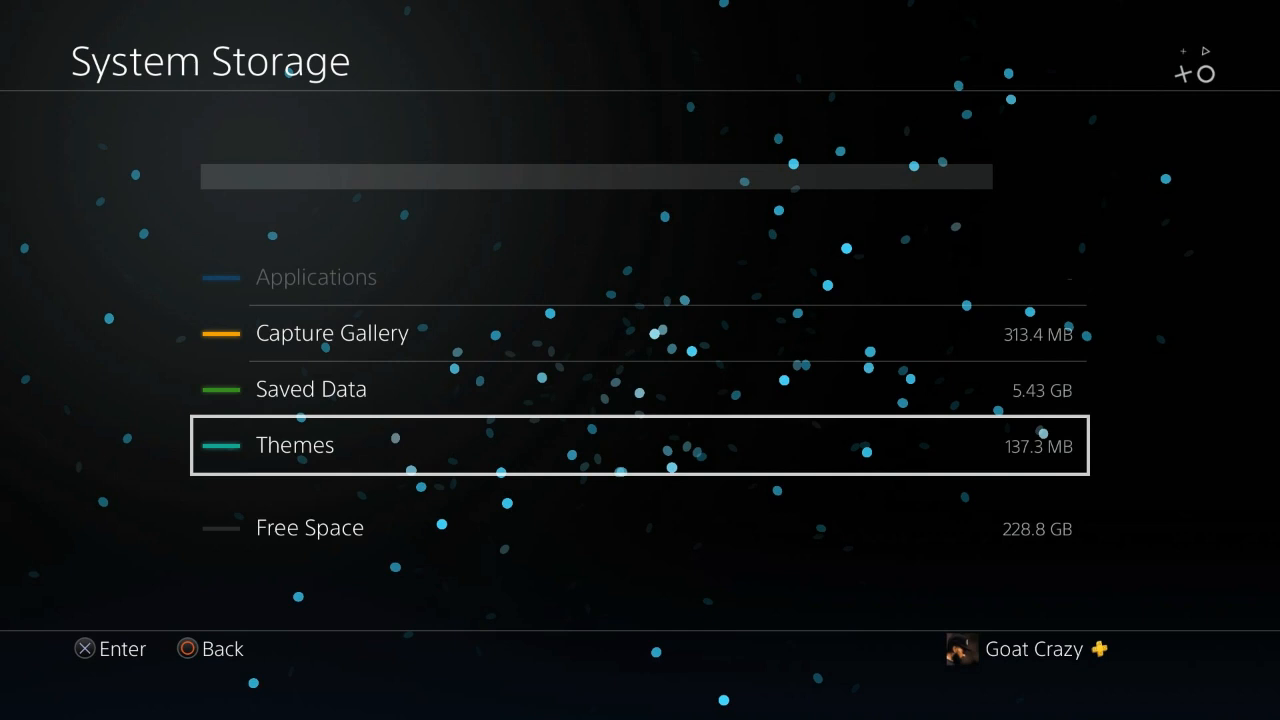
Select the NBA 2K20 Demo Settings save and highlight Delete in its options menu
click(312, 388)
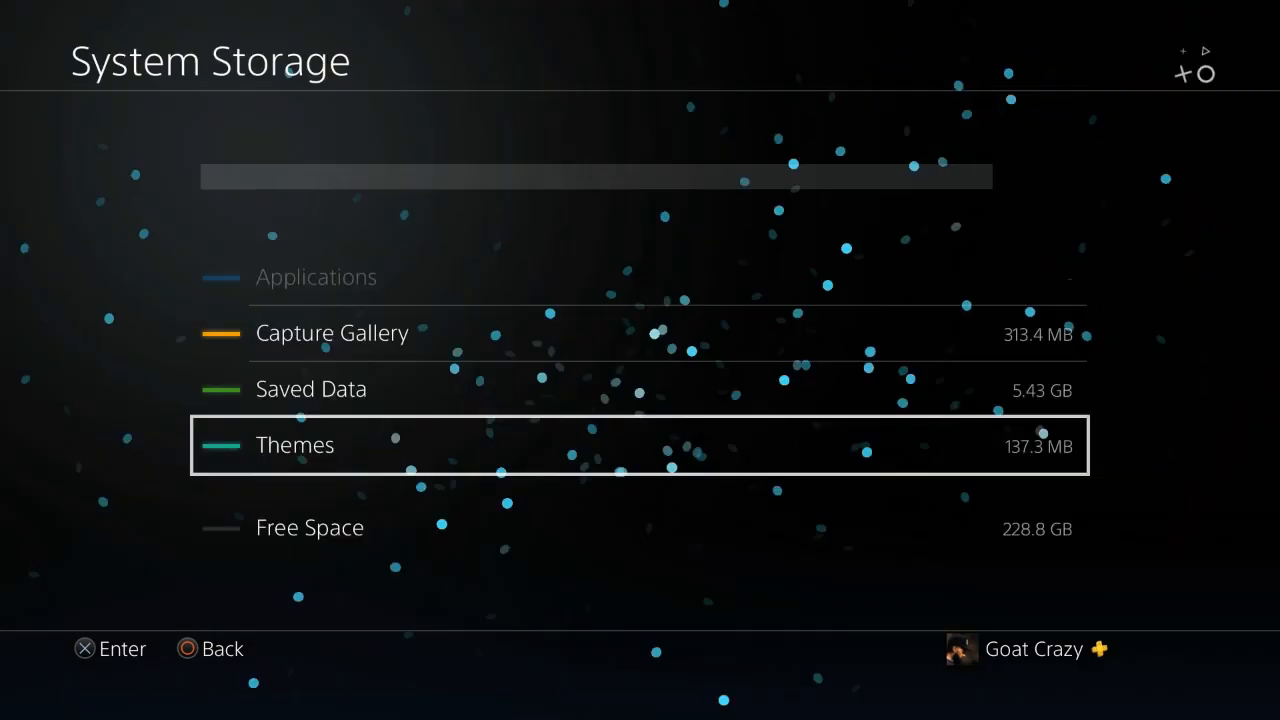
click(312, 388)
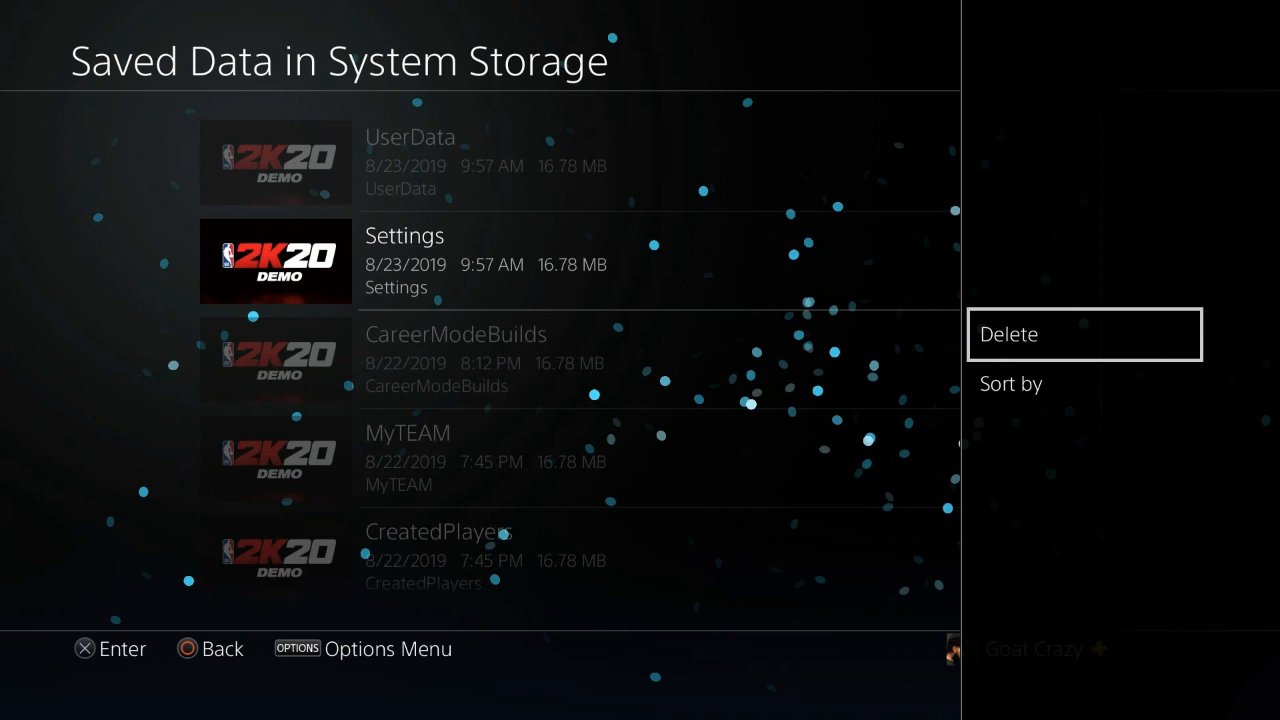